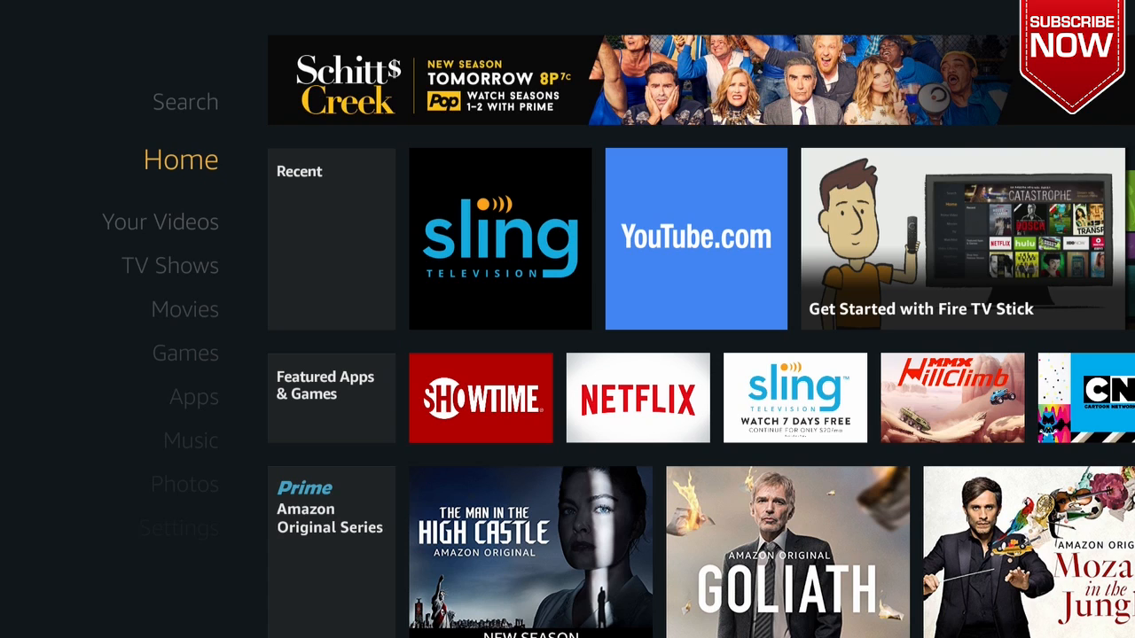
- Navigate from Home through Settings and System to Developer Options
left_click(178, 465)
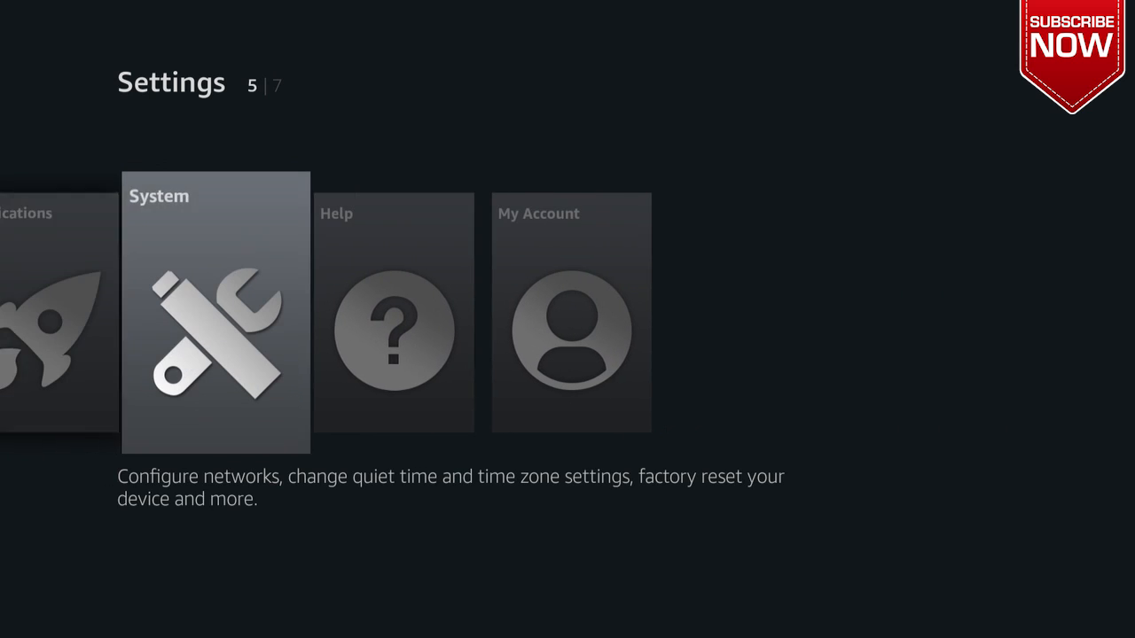
left_click(215, 311)
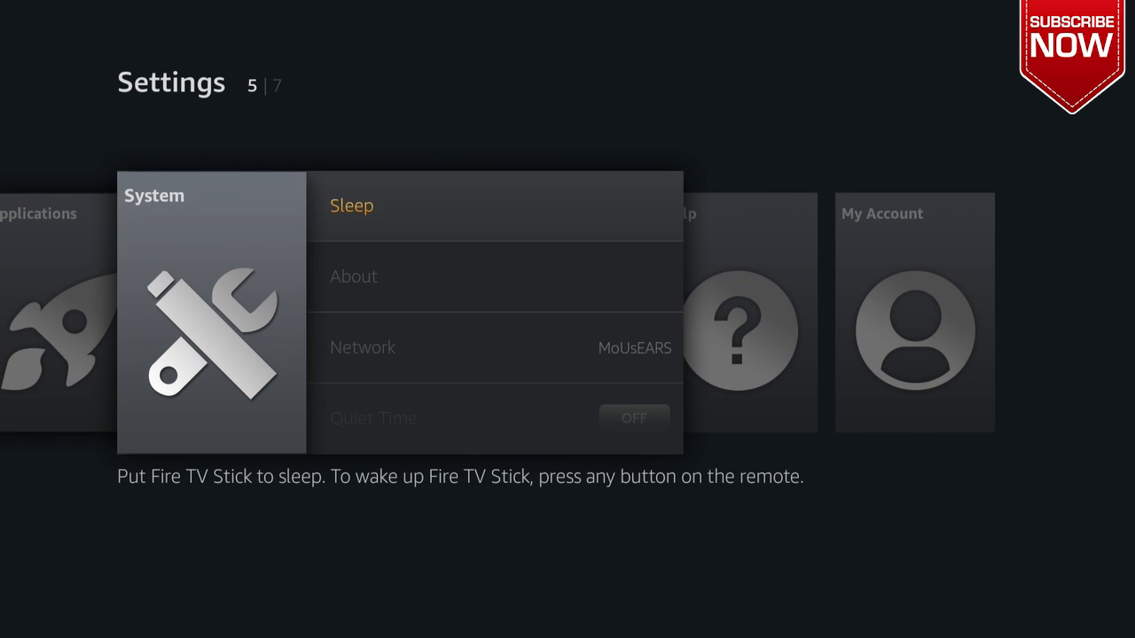
scroll("down", 3)
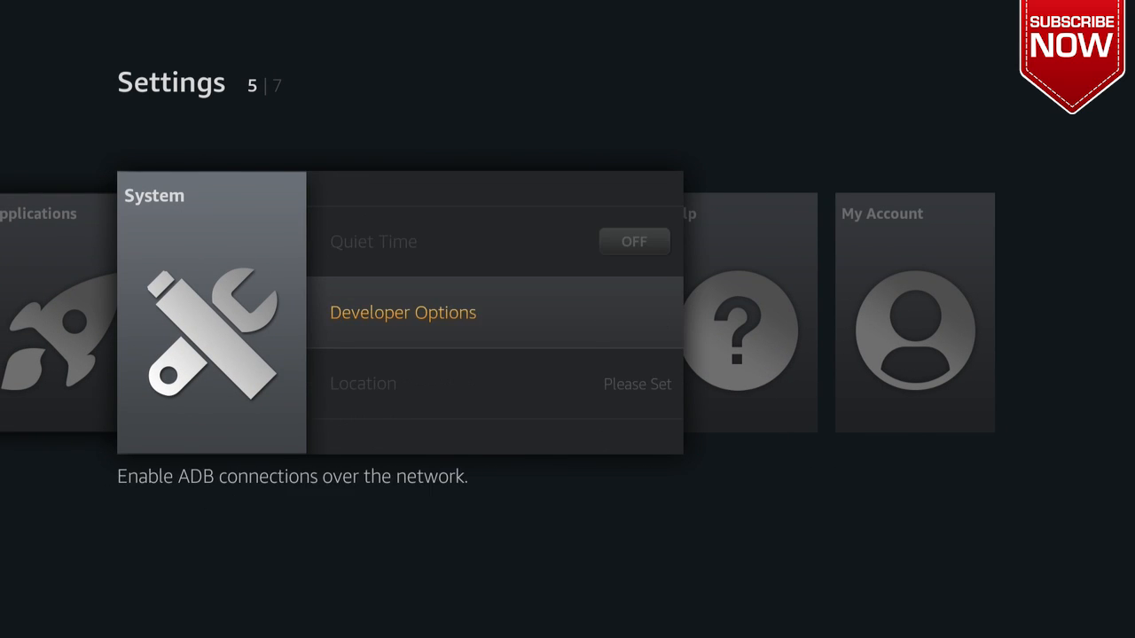
left_click(402, 312)
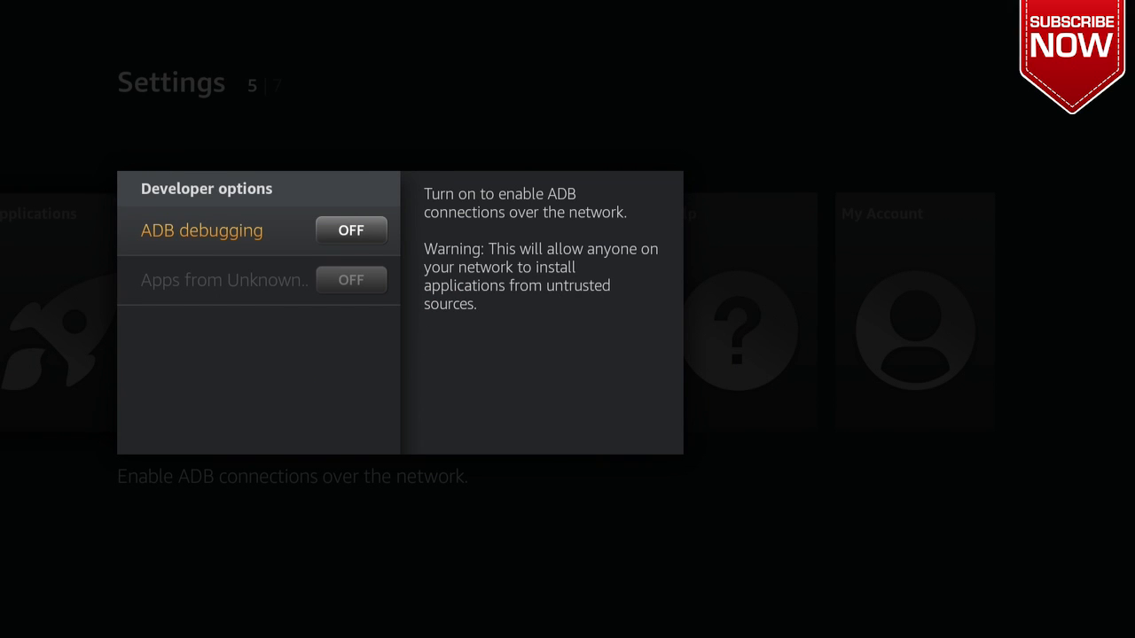
- Turn on ADB debugging and Apps from Unknown Sources, accepting the risk warning
left_click(350, 229)
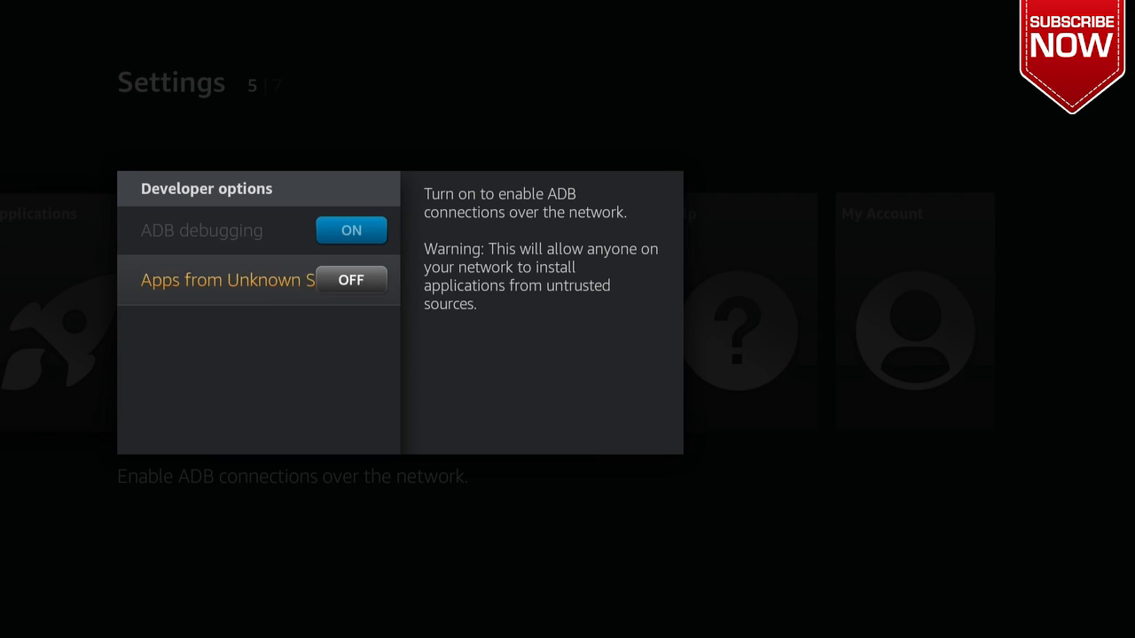
left_click(350, 280)
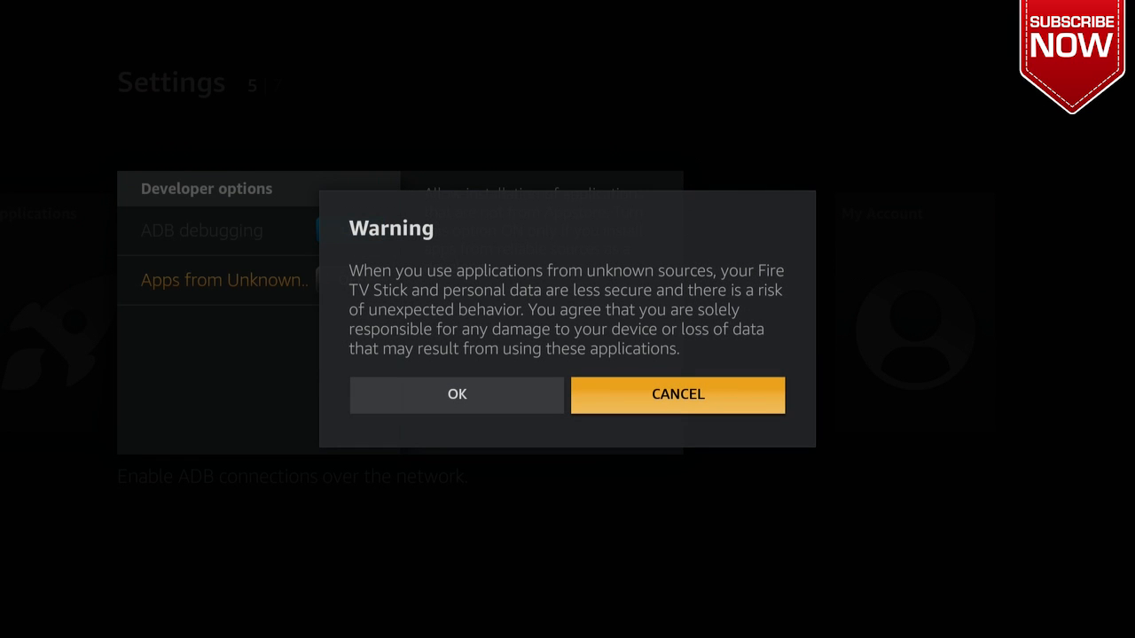
left_click(456, 395)
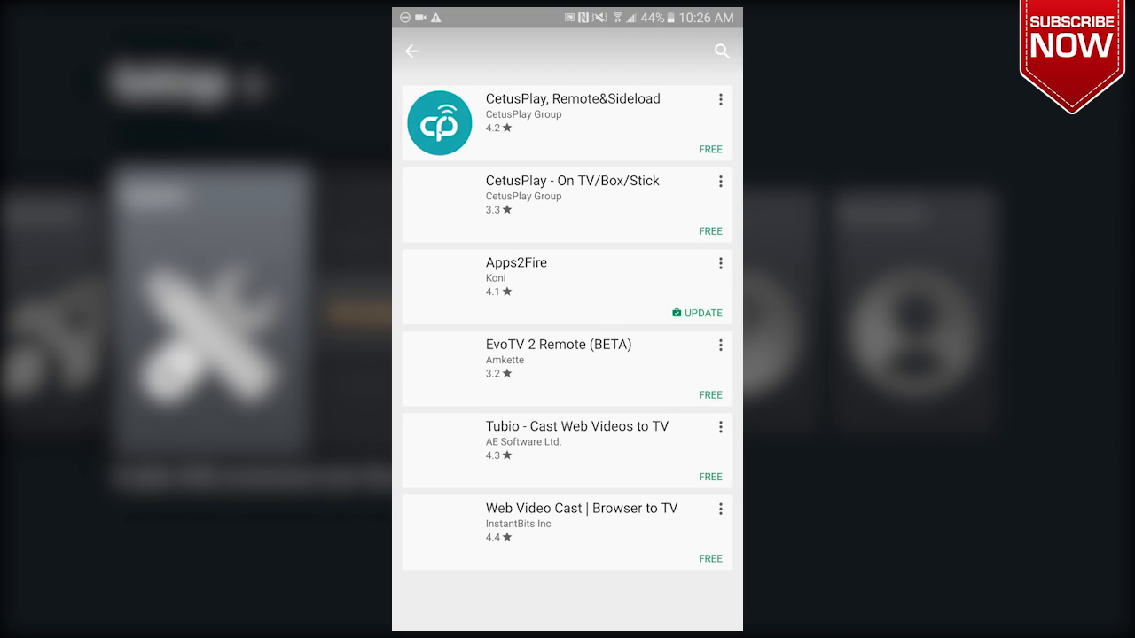
- Install the 'CetusPlay, Remote&Sideload' app from its Play Store page
left_click(572, 123)
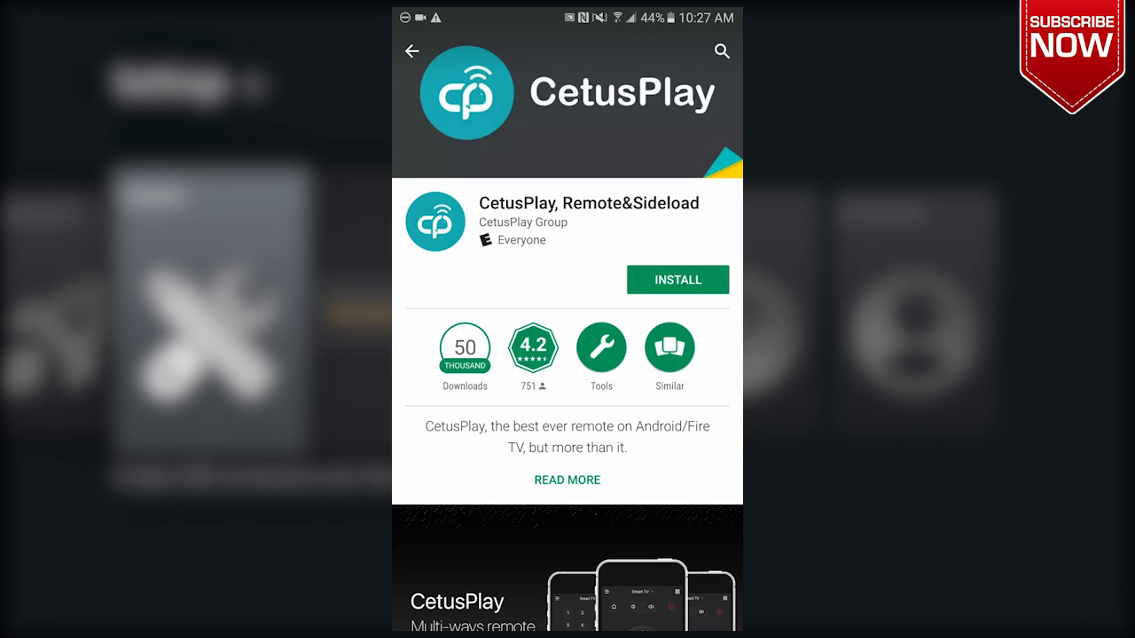
left_click(677, 279)
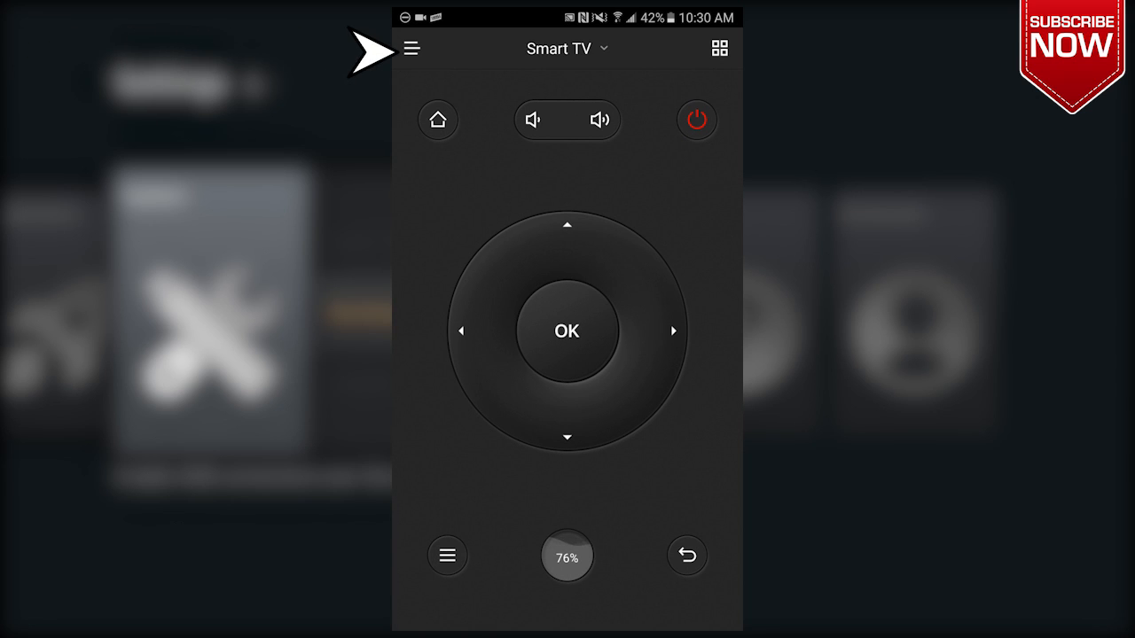
- Open CetusPlay's side menu and choose Manage Connection
left_click(411, 49)
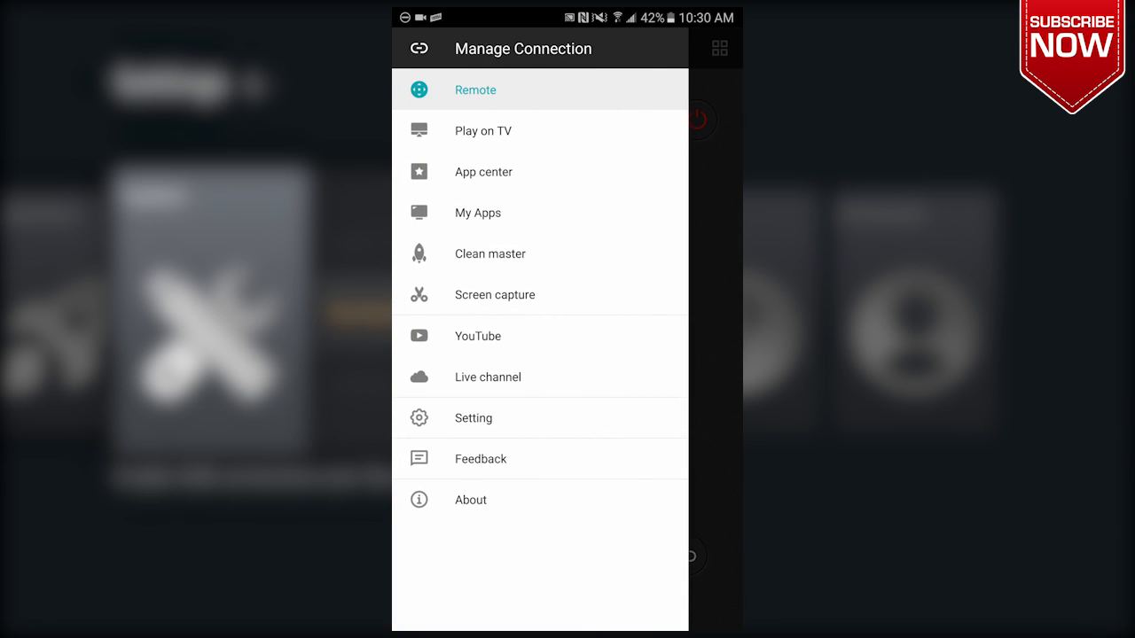
mouse_move(168, 49)
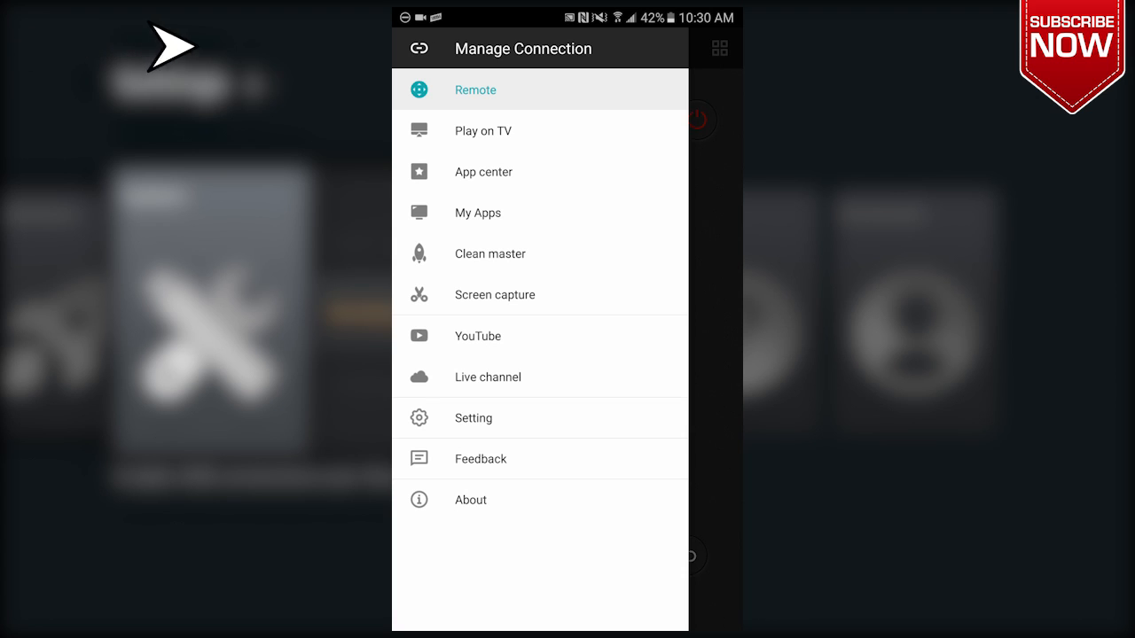
left_click(475, 90)
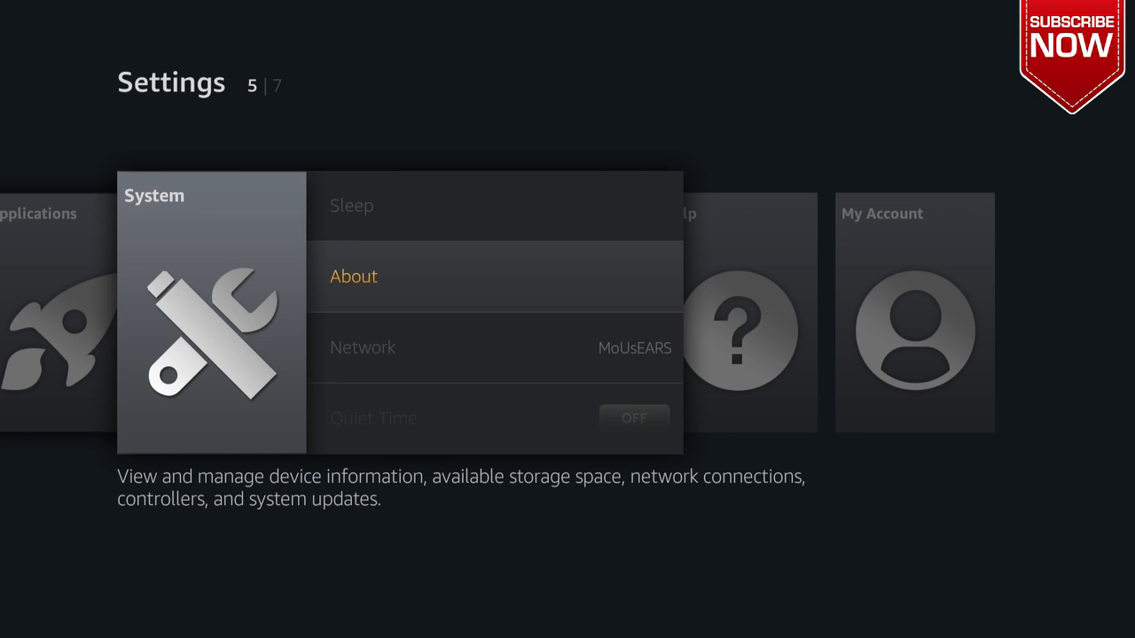
- View the stick's device and network information under System > About
left_click(352, 276)
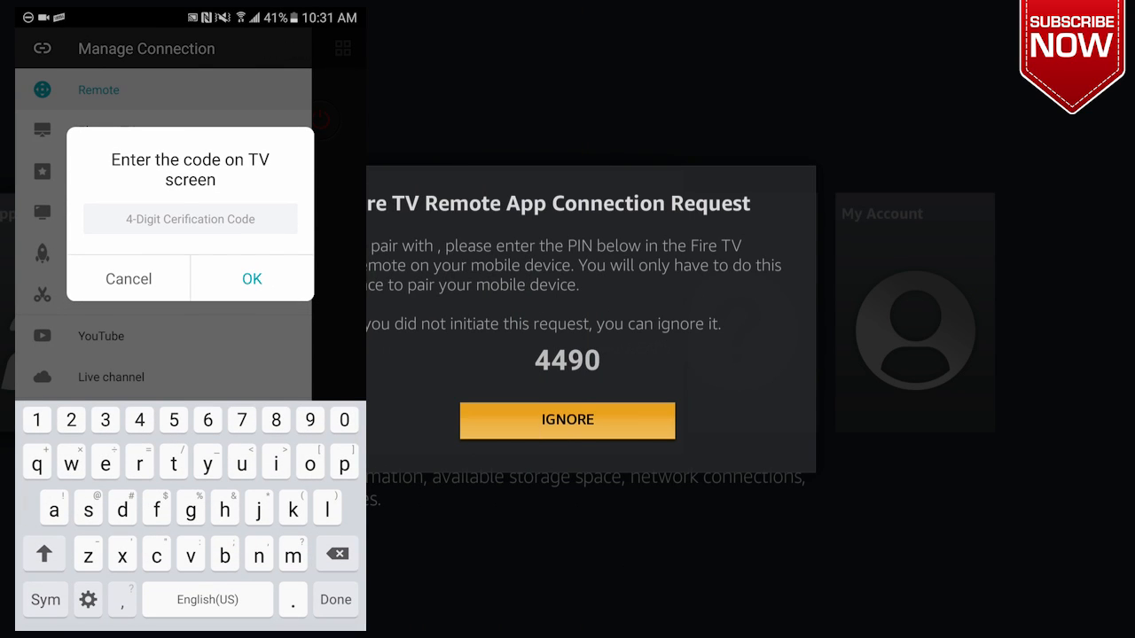
- Enter the pairing code 4490 in CetusPlay and confirm
type("4490")
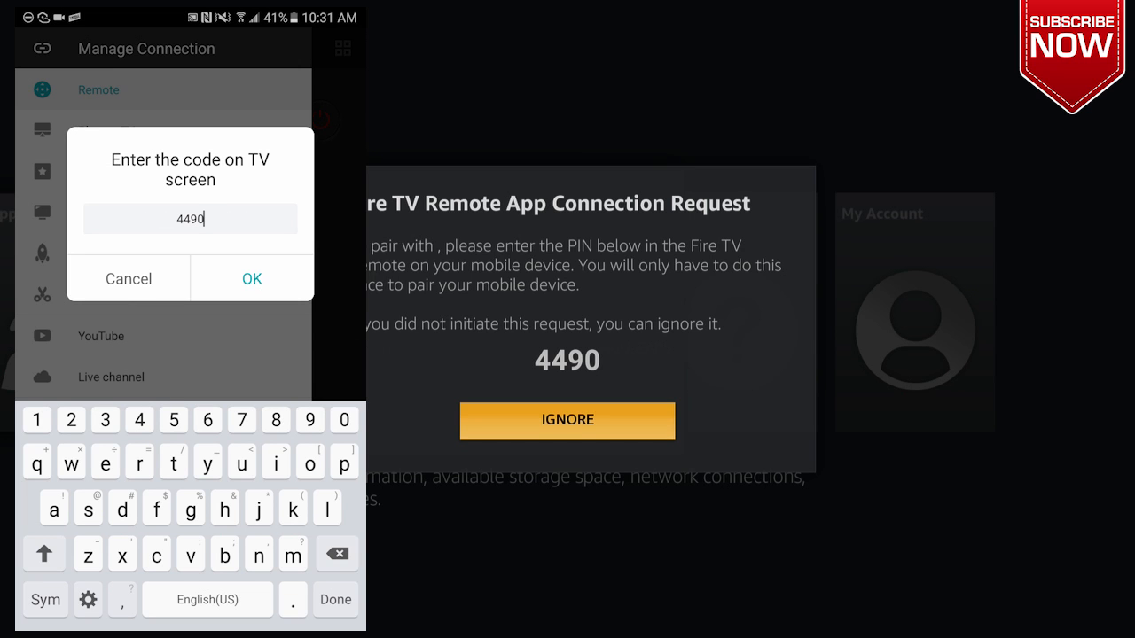
left_click(252, 279)
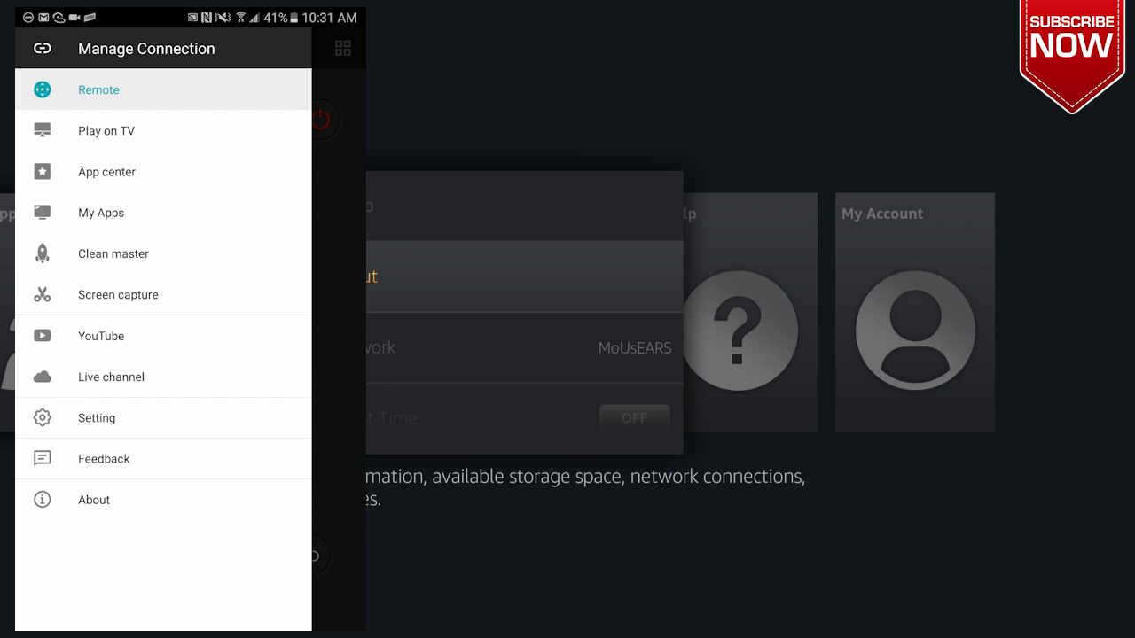
- Open CetusPlay's App center to send Kodi to the TV
left_click(99, 90)
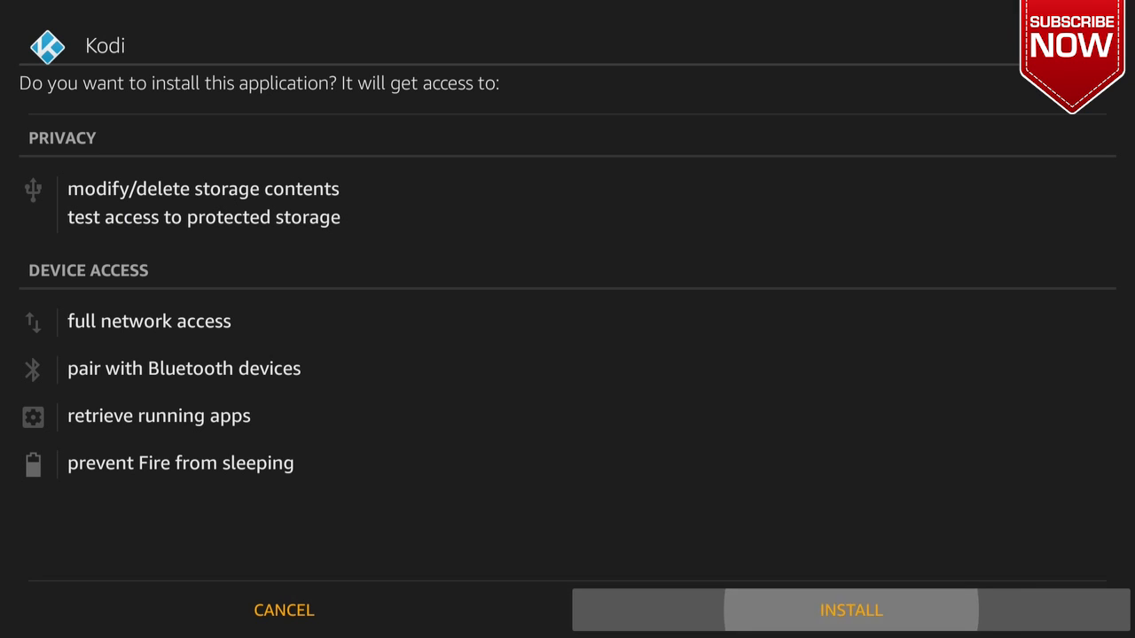
- Install Kodi from the permissions prompt on the Fire TV
left_click(849, 609)
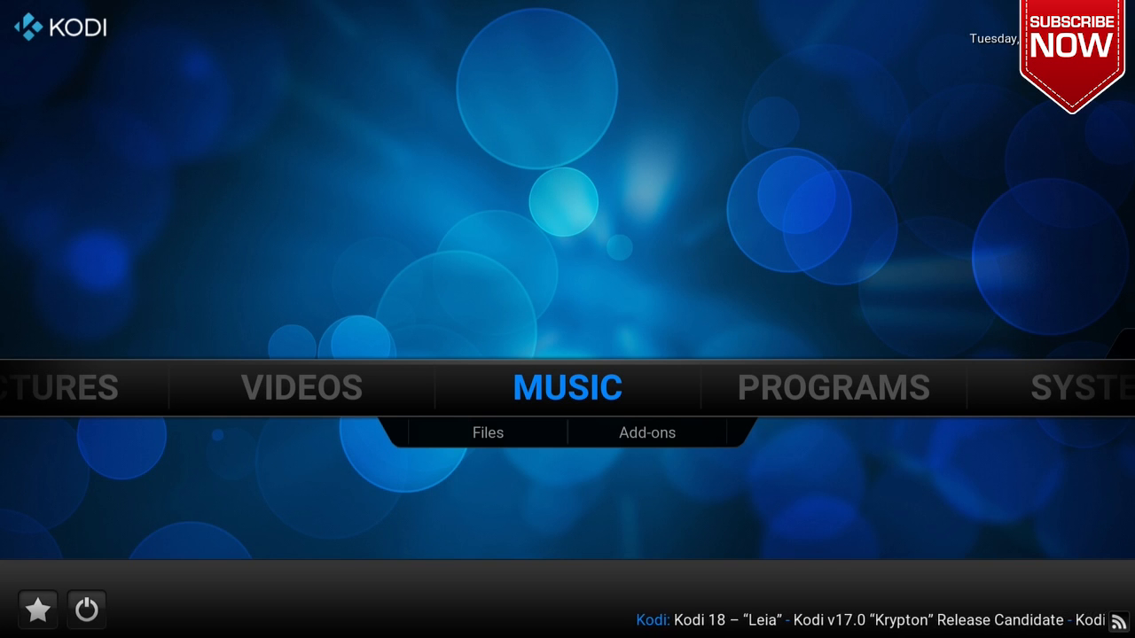